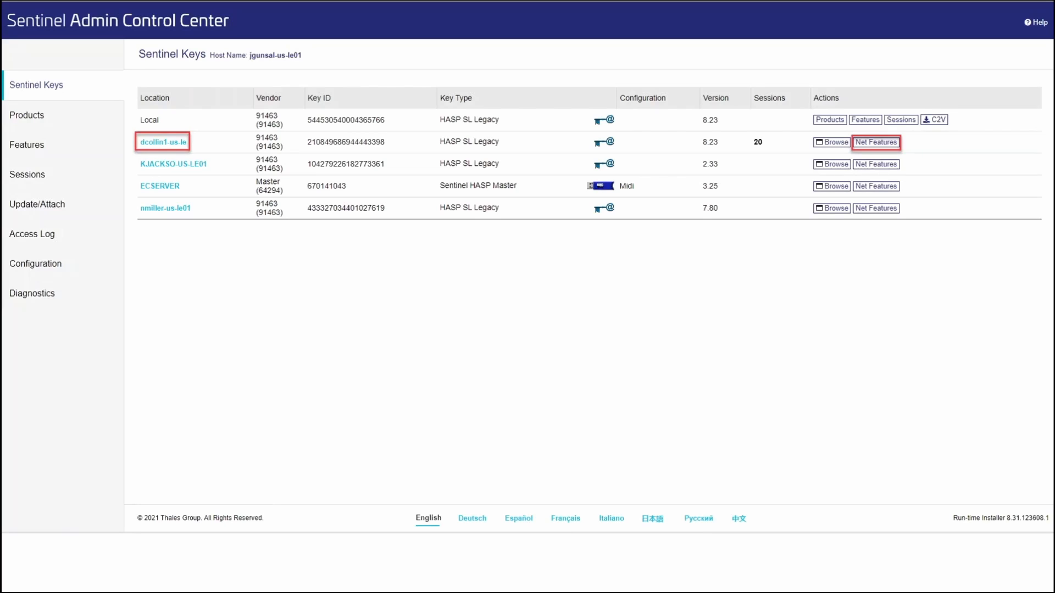
Step: Open Net Features for the license key hosted on dcollin1-us-le
left_click(875, 141)
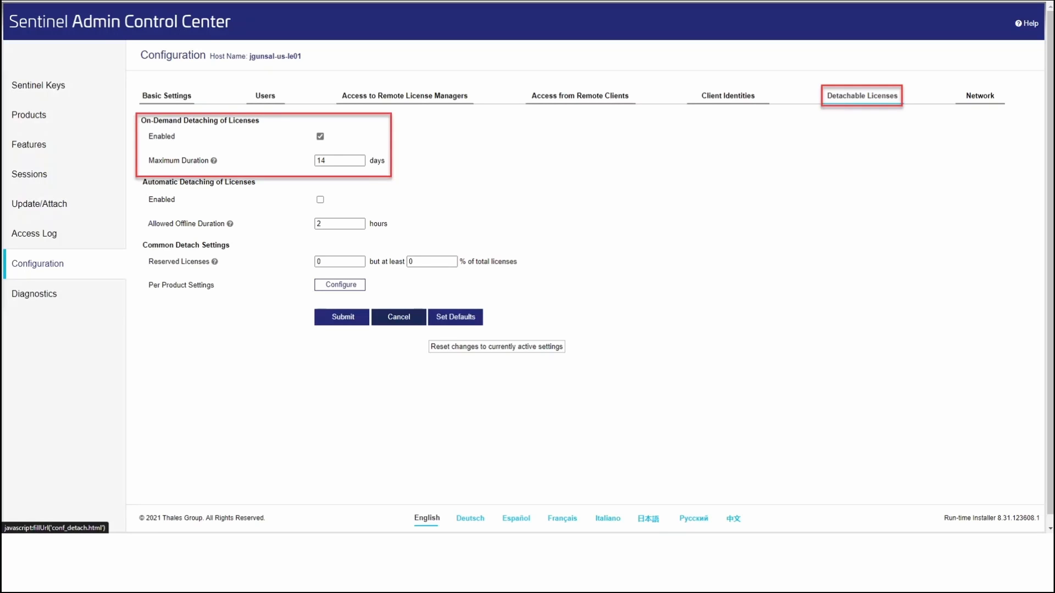
Step: Show the Detachable Licenses settings: on-demand detaching enabled, maximum 14 days
left_click(404, 96)
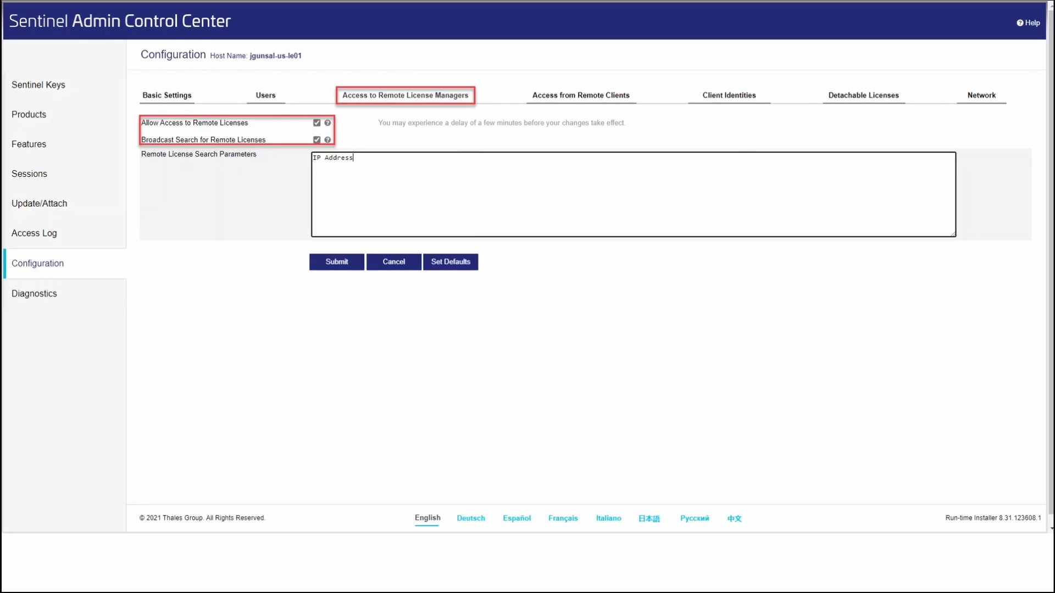
Step: Show remote license manager access settings with remote access and broadcast search enabled
left_click(579, 96)
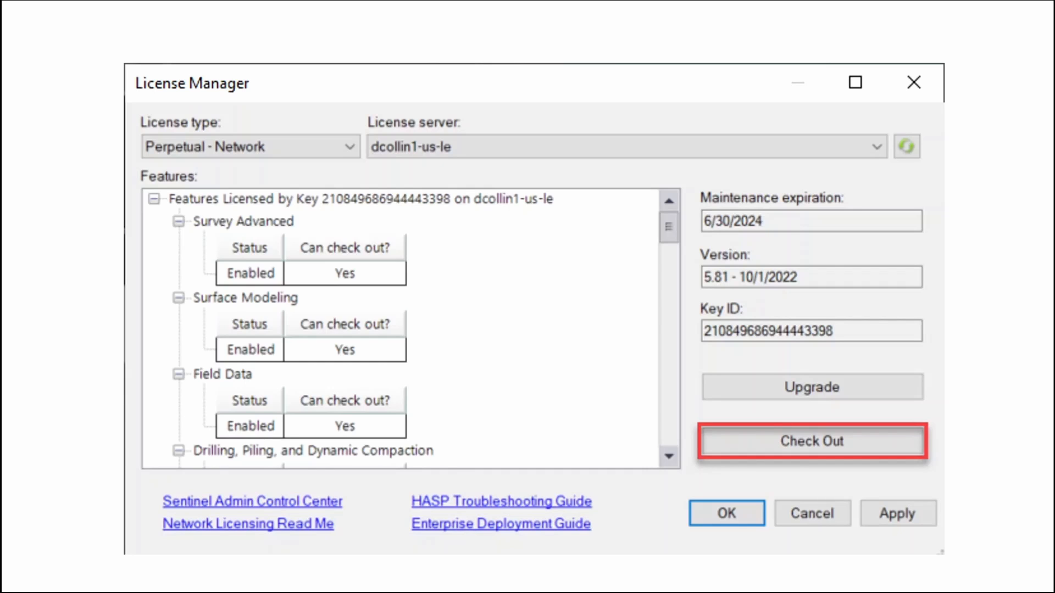
Step: Begin checking out the Perpetual - Network license from server dcollin1-us-le
left_click(812, 441)
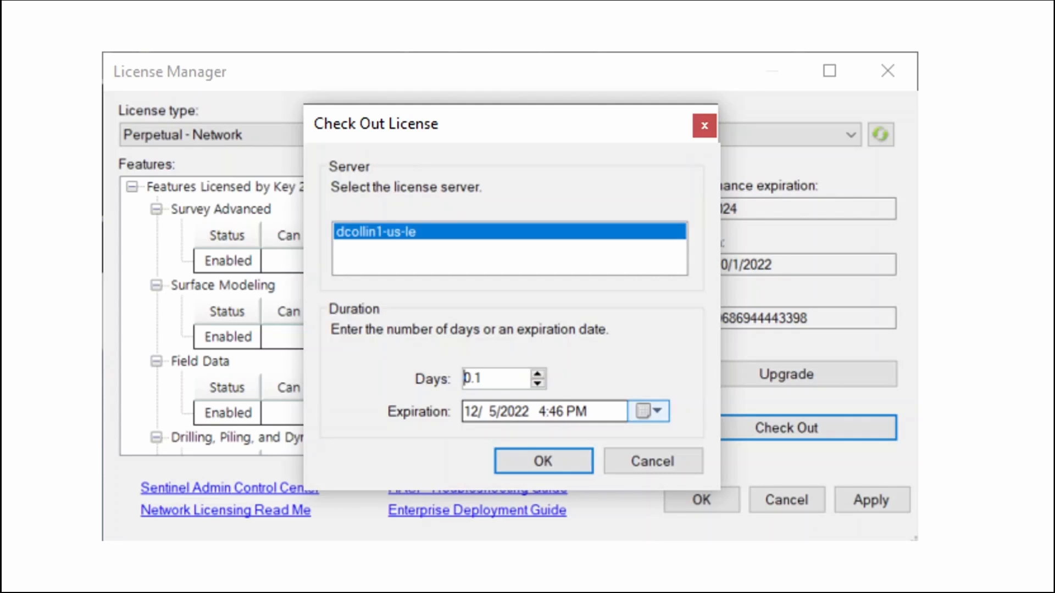
left_click(542, 461)
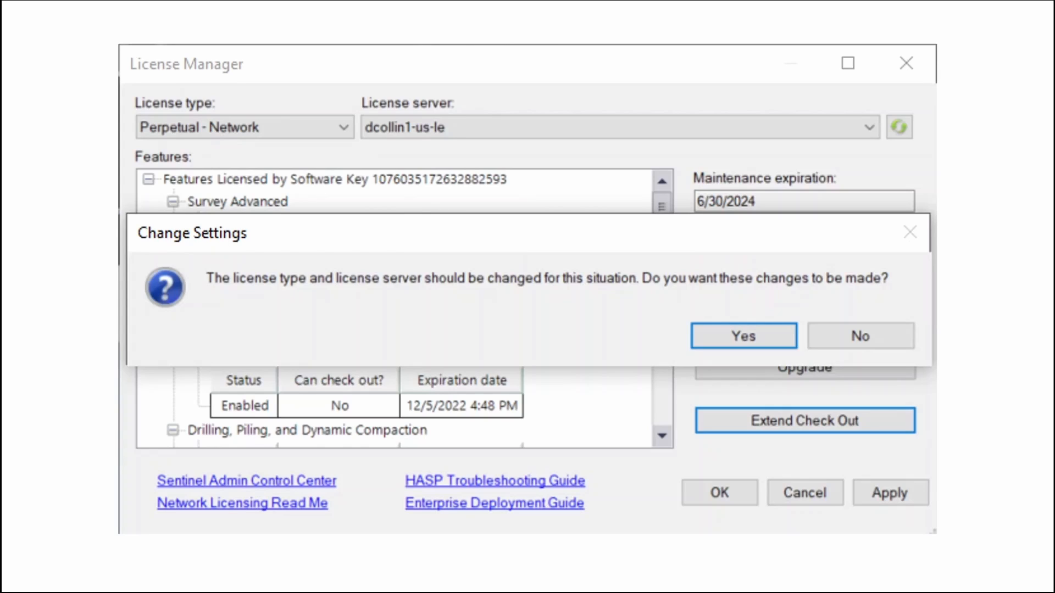
Step: Accept changing licensing to Perpetual - Automatic, then go to the license administration console
left_click(742, 335)
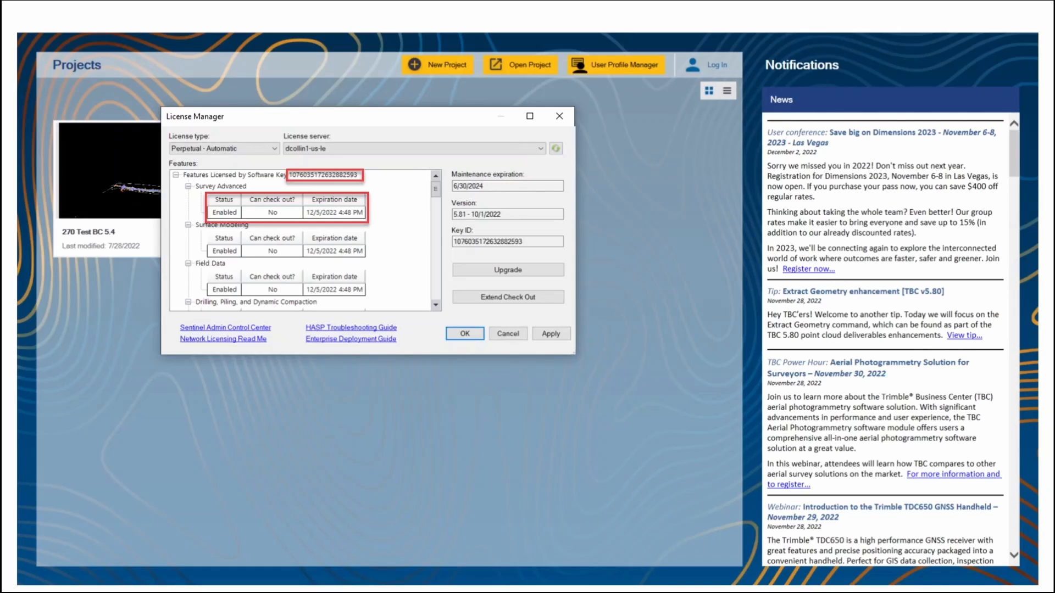
left_click(224, 327)
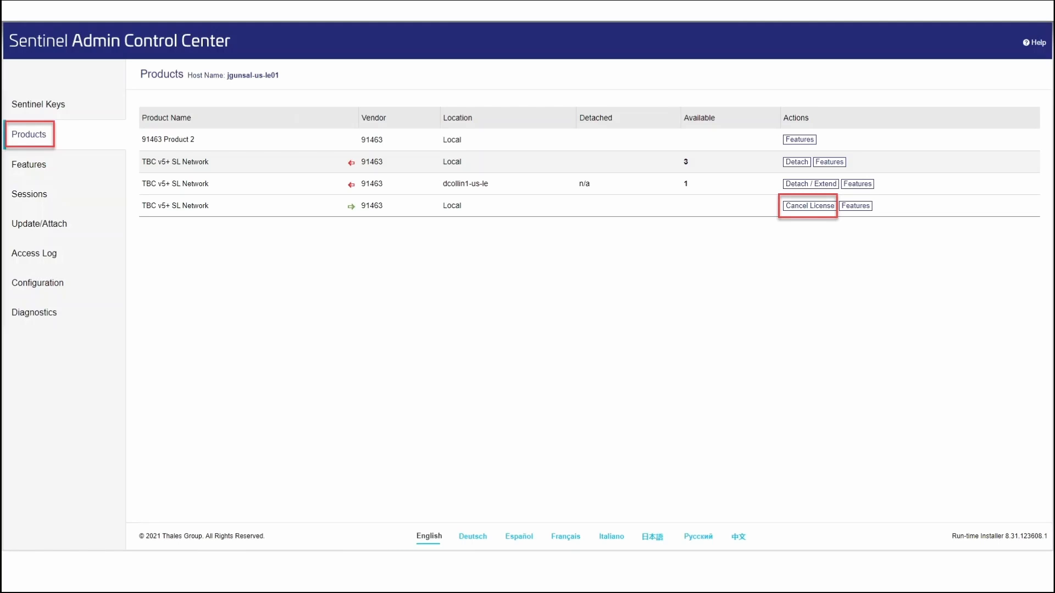
Step: Open Cancel License for the detached local TBC v5+ SL Network product
left_click(807, 205)
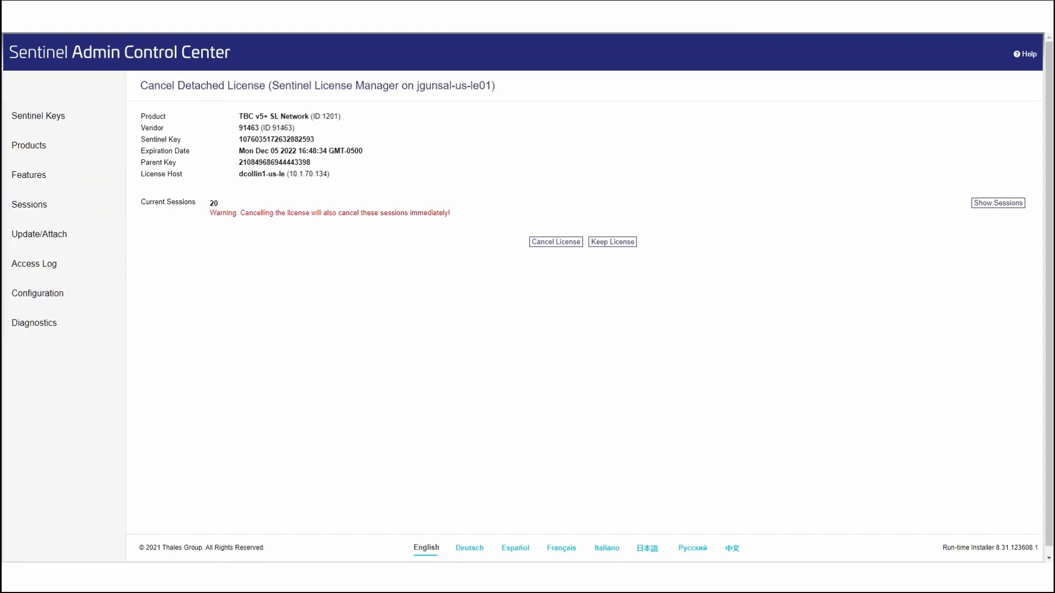